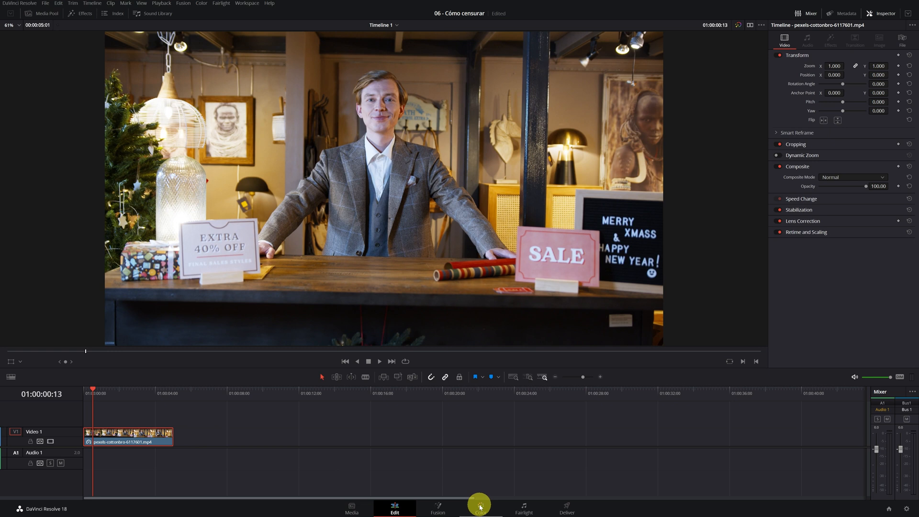
# Step: Switch the shop clip to the Color page and show the node editor
pyautogui.click(480, 505)
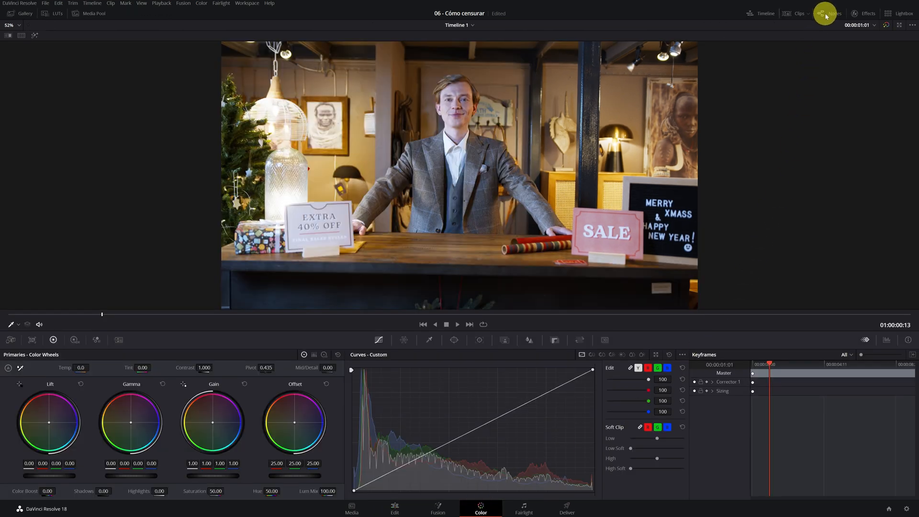
pyautogui.click(833, 13)
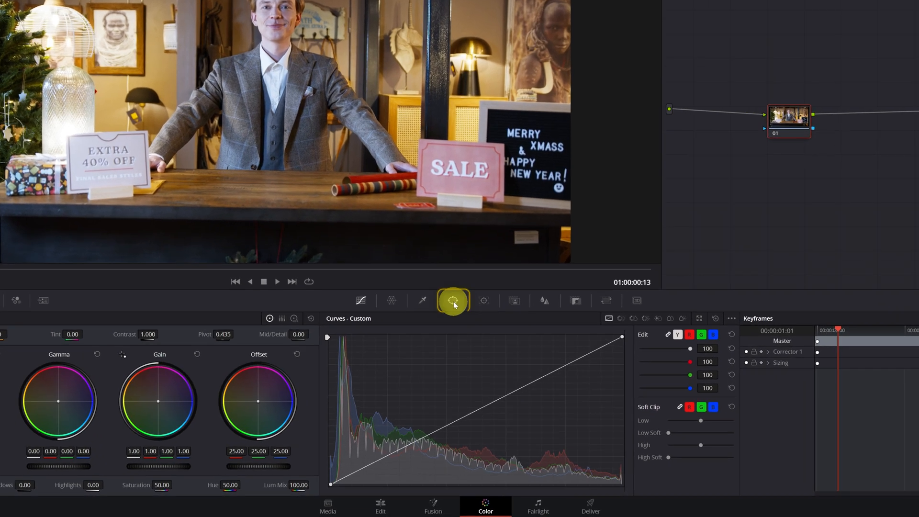
# Step: Open the Window palette to list the shape mask options
pyautogui.click(452, 300)
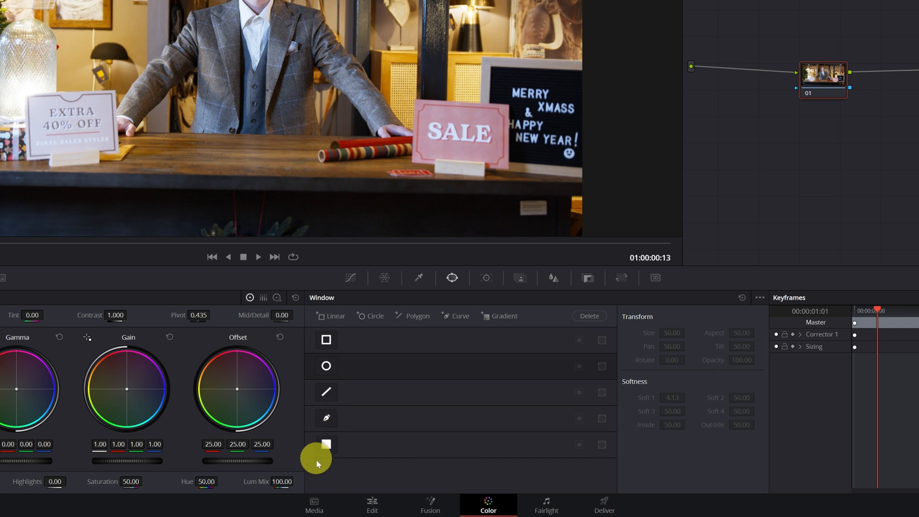
pyautogui.moveTo(327, 425)
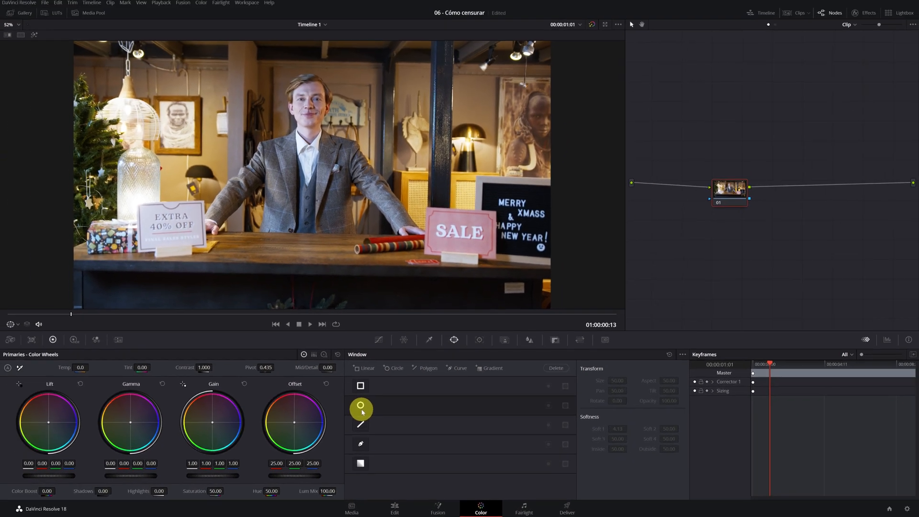
# Step: Add a Circle window and tighten its soft edge around the man's face
pyautogui.click(361, 407)
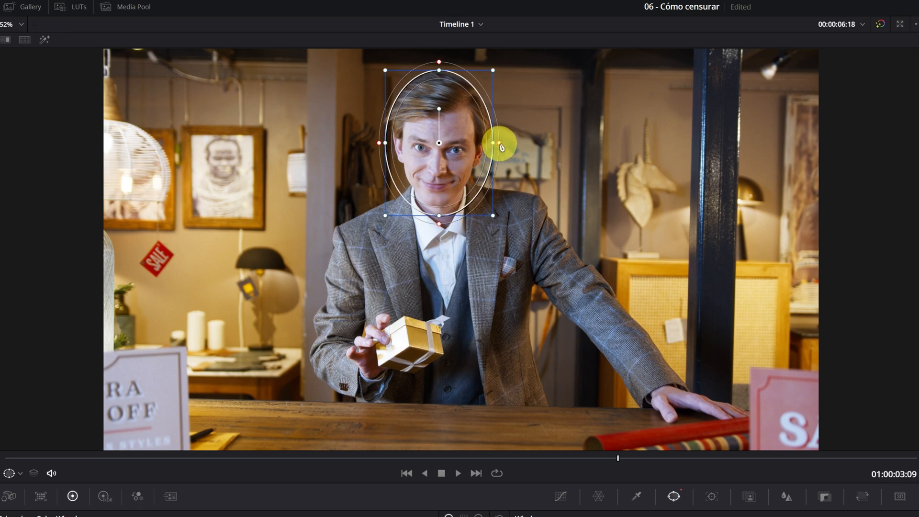
pyautogui.moveTo(498, 146); pyautogui.dragTo(505, 147)
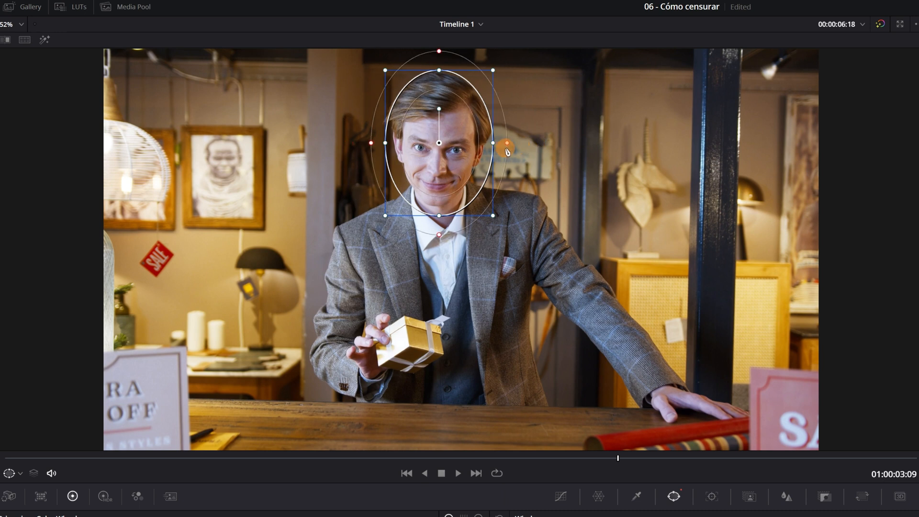
pyautogui.moveTo(504, 145); pyautogui.dragTo(497, 146)
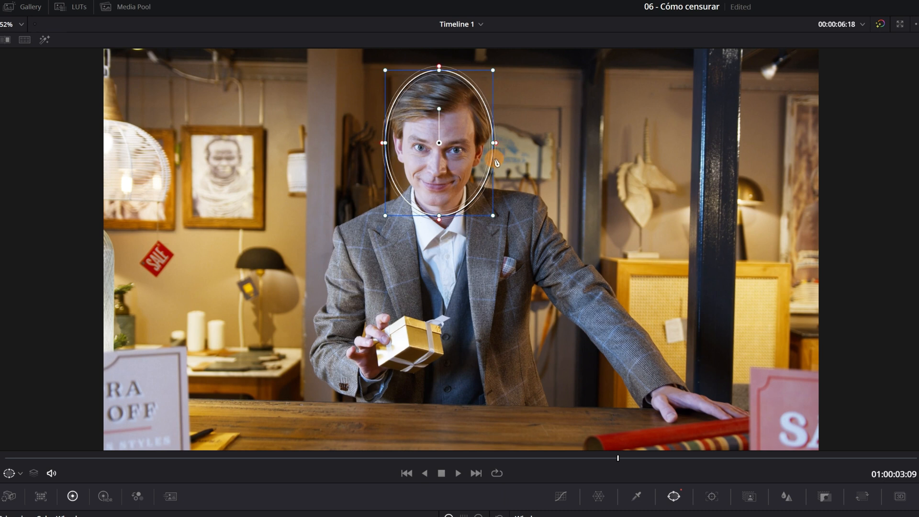
pyautogui.click(495, 161)
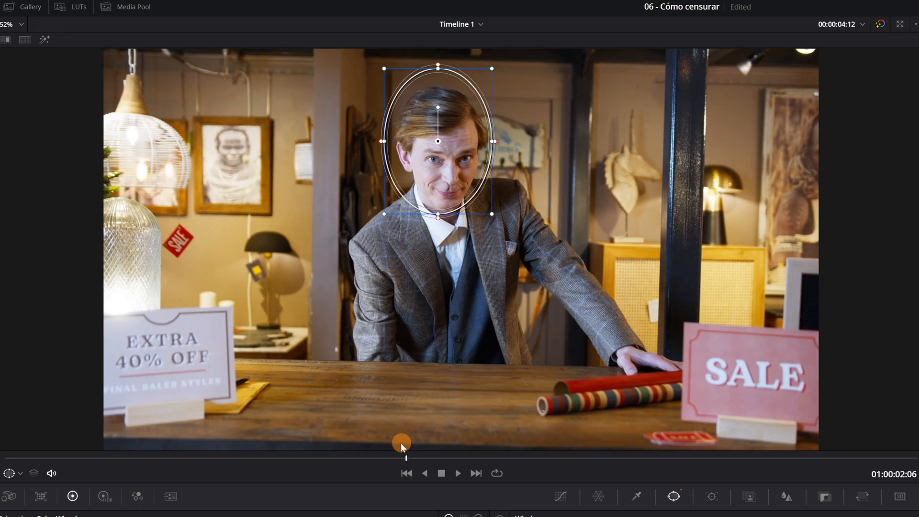
pyautogui.moveTo(403, 440); pyautogui.dragTo(78, 432)
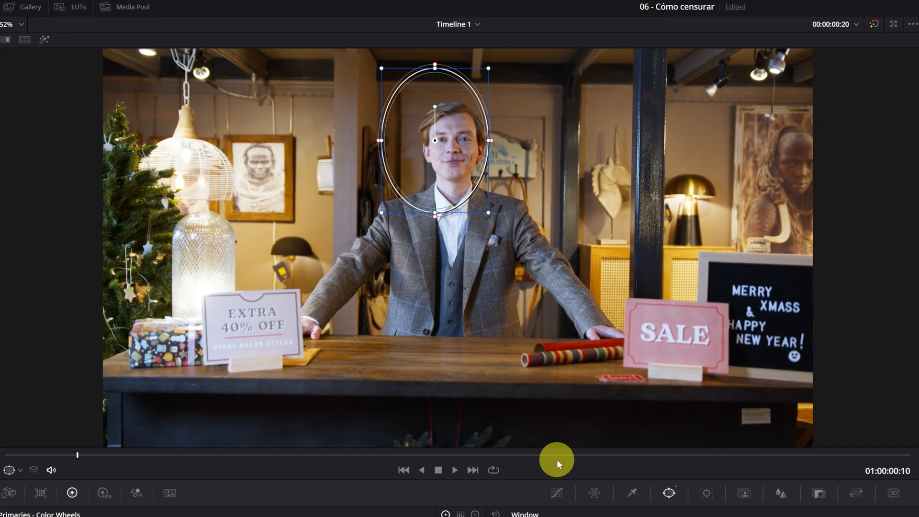
pyautogui.moveTo(557, 459); pyautogui.dragTo(696, 451)
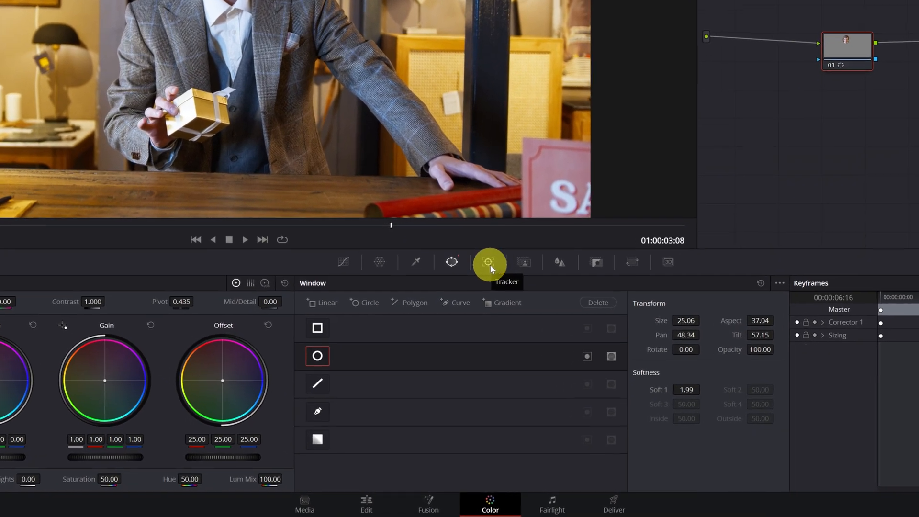
# Step: Open the Tracker palette for the face oval mask
pyautogui.click(488, 261)
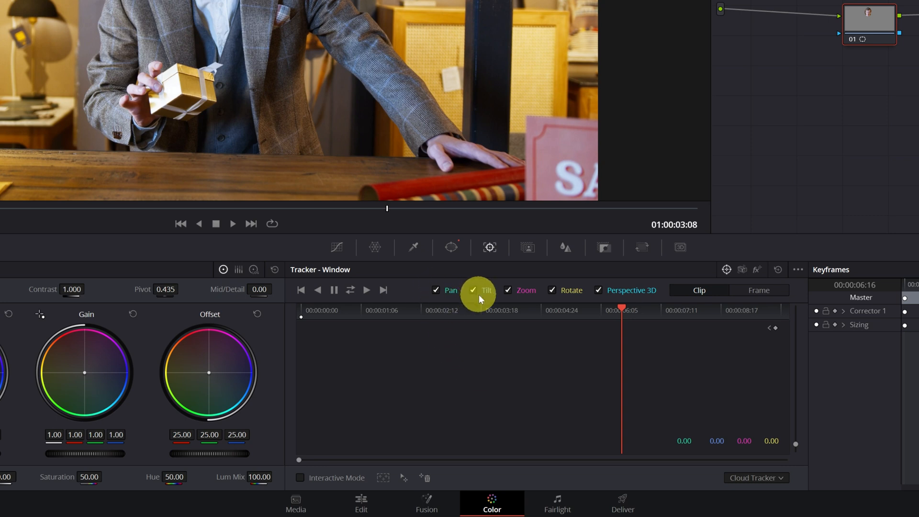
pyautogui.moveTo(594, 293)
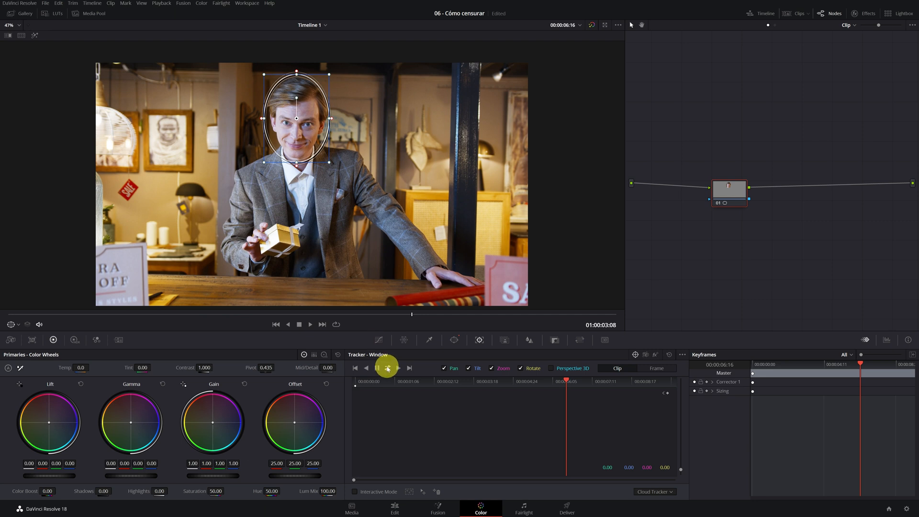
pyautogui.moveTo(389, 368)
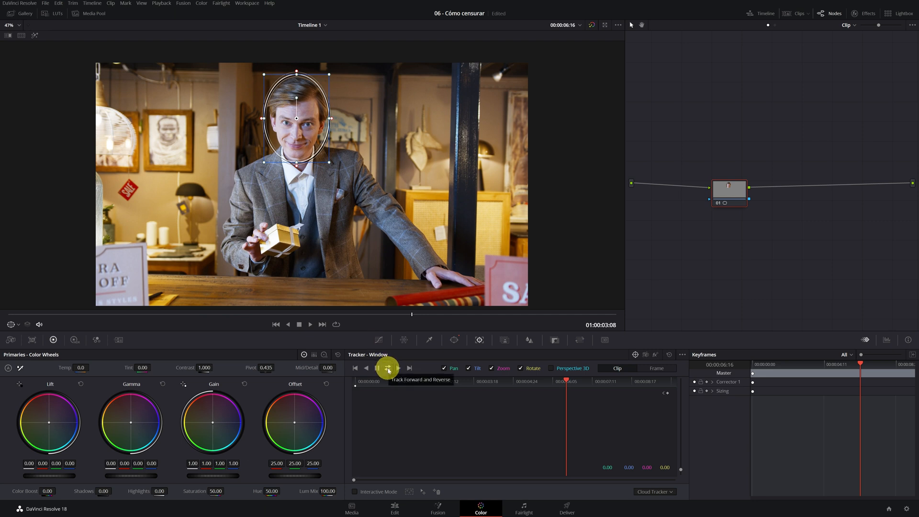
# Step: Track the oval forward and reverse, then scrub to confirm it follows the face
pyautogui.click(388, 368)
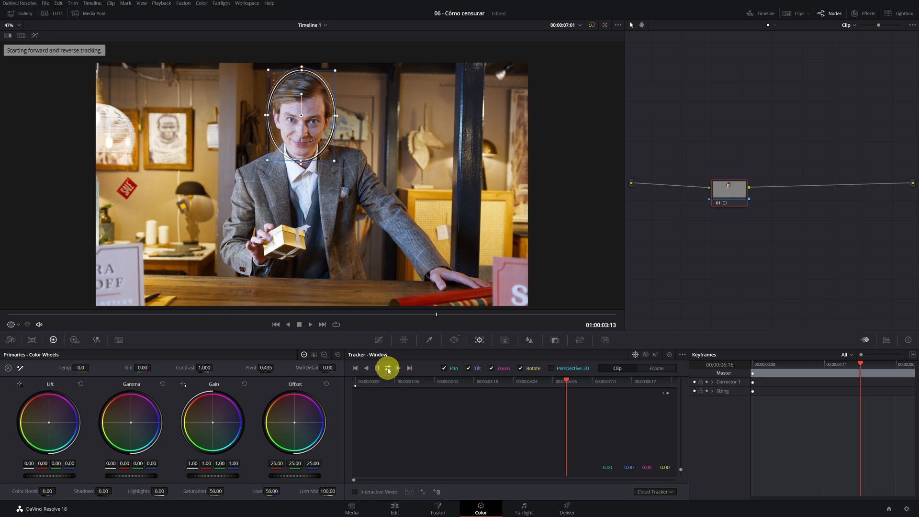
pyautogui.click(387, 368)
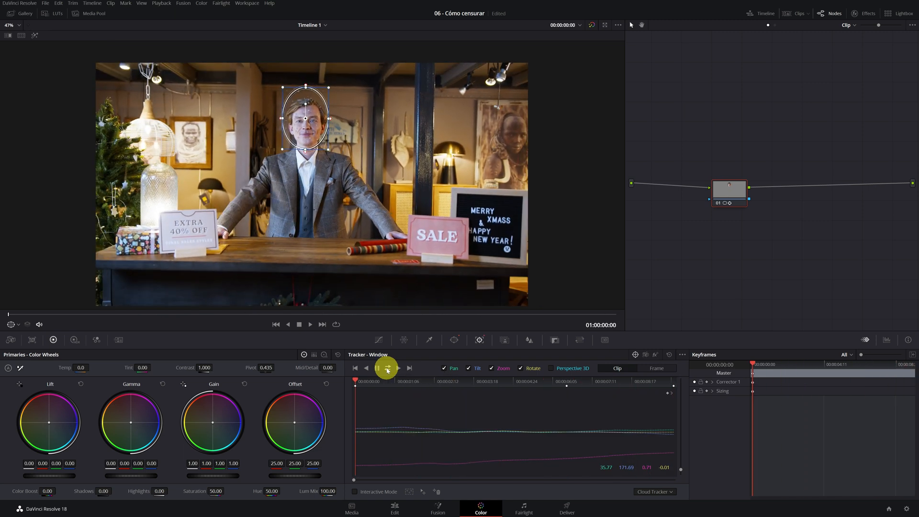
pyautogui.click(387, 368)
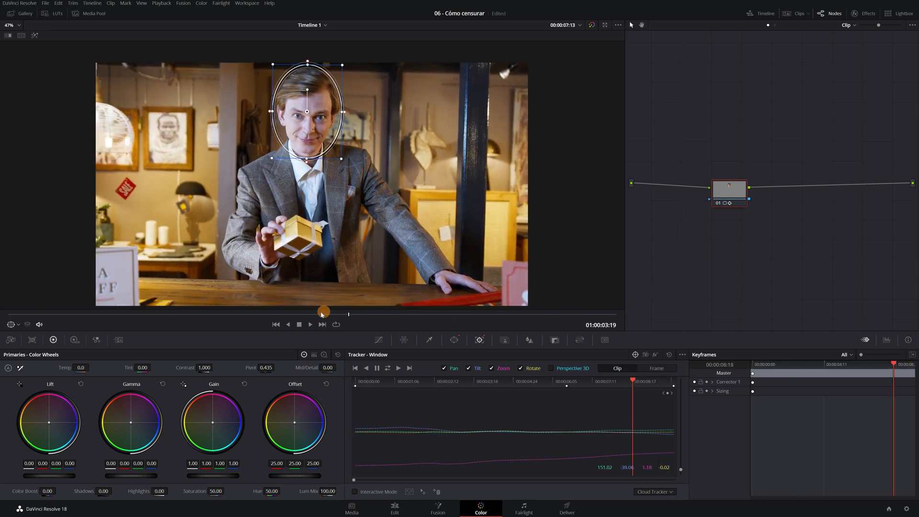
pyautogui.moveTo(322, 312); pyautogui.dragTo(213, 308)
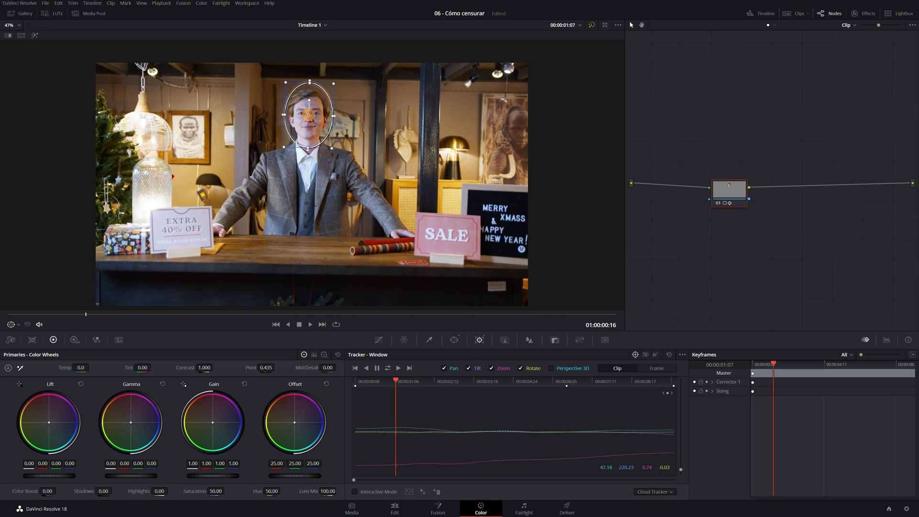
pyautogui.moveTo(86, 315); pyautogui.dragTo(496, 315)
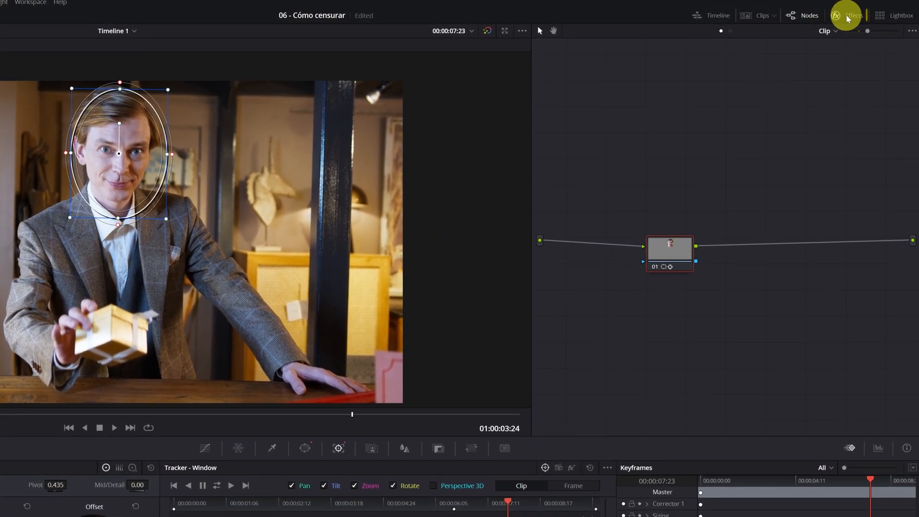
# Step: Search the Effects library for 'blur' and remove the Gaussian Blur from the node
pyautogui.click(852, 15)
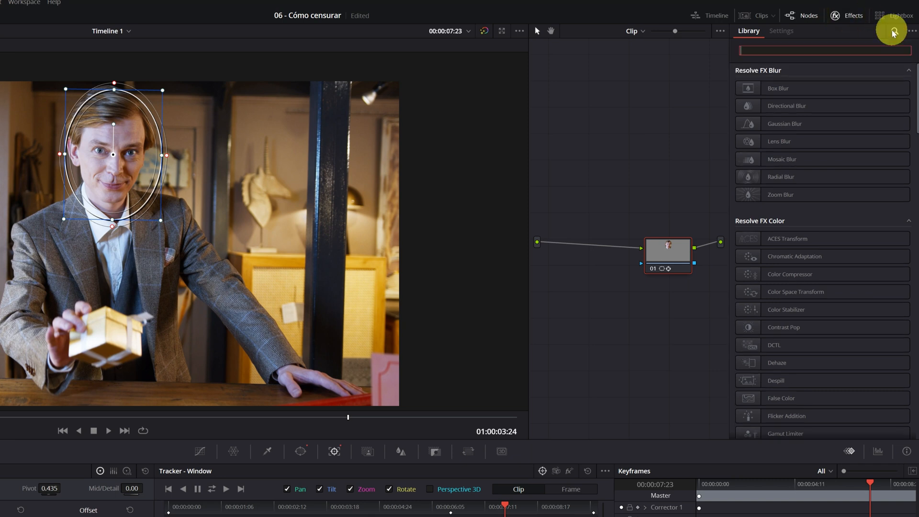
pyautogui.write('blur')
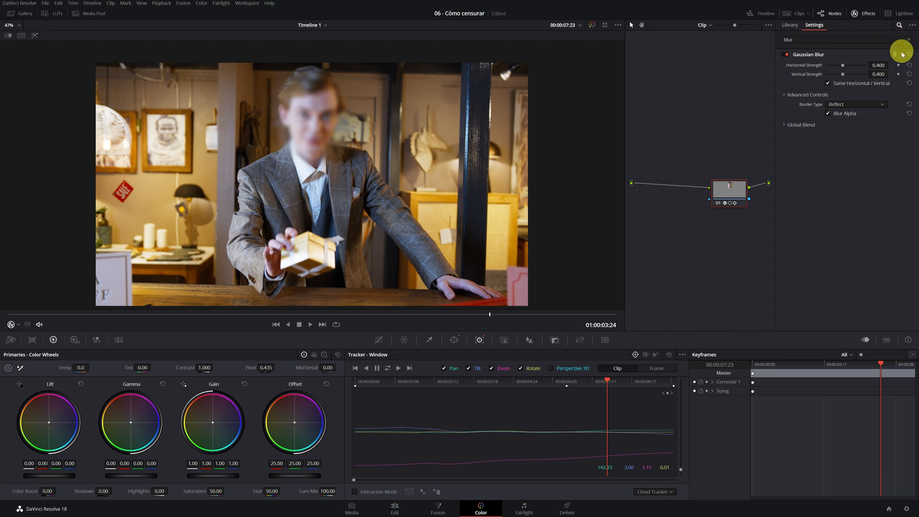
pyautogui.click(789, 24)
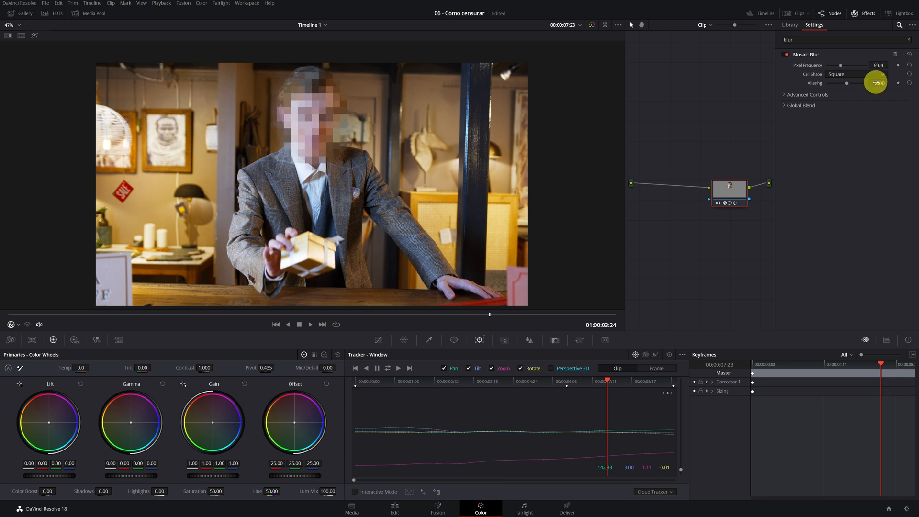
# Step: Lower the Mosaic Blur's aliasing amount slider
pyautogui.moveTo(876, 83); pyautogui.dragTo(846, 83)
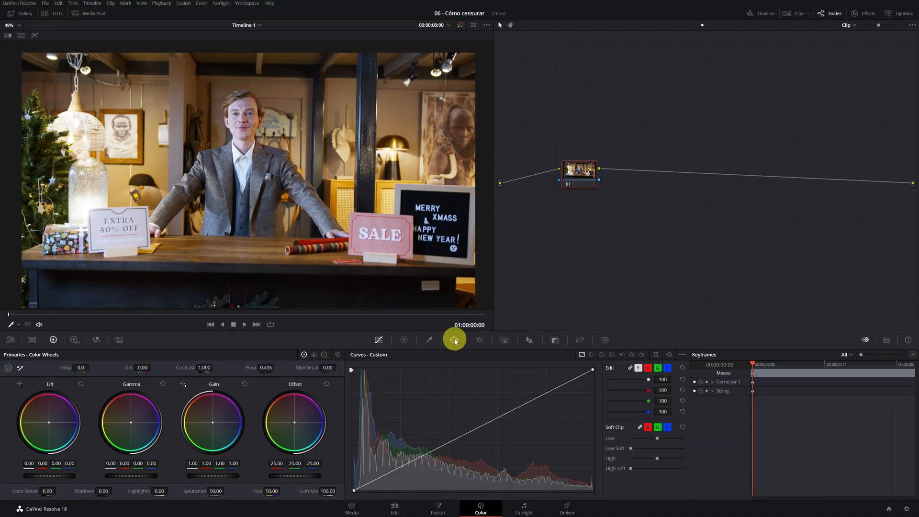
# Step: Add a rectangular window on the next clip and shrink it over the man's eyes
pyautogui.click(454, 340)
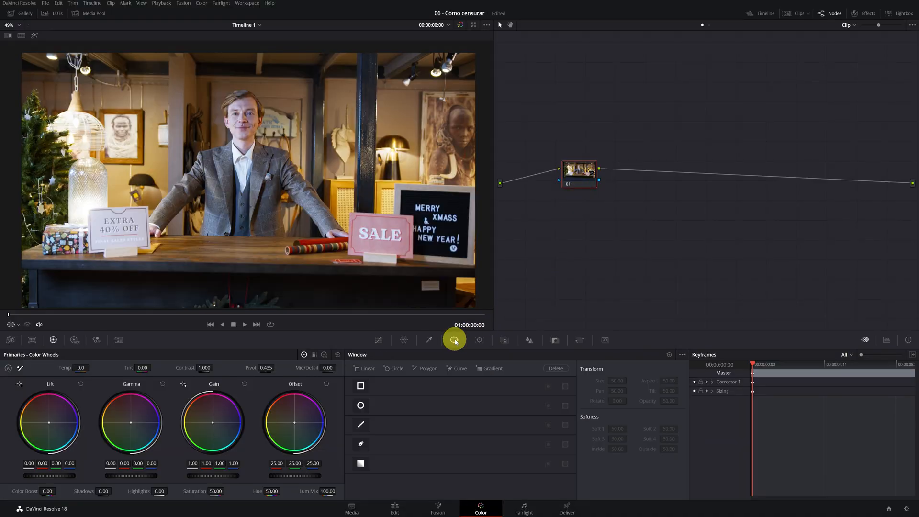
pyautogui.click(361, 386)
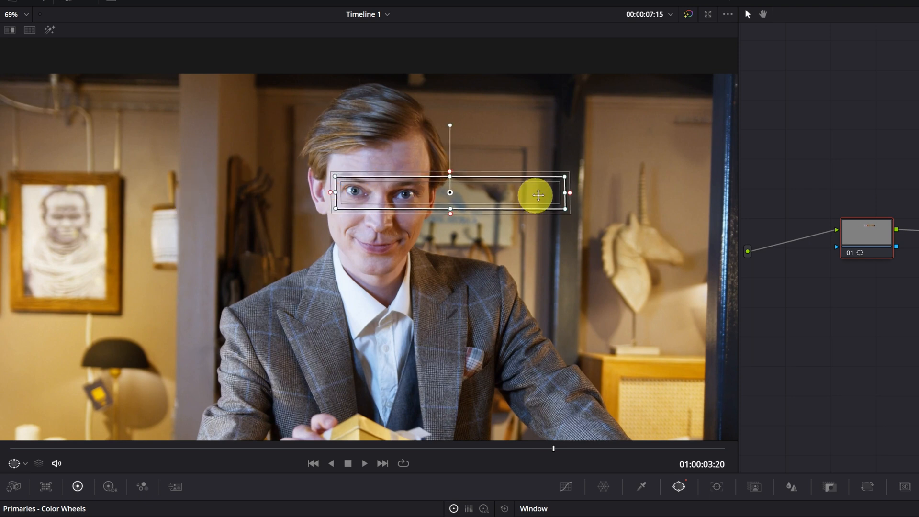
pyautogui.moveTo(533, 195); pyautogui.dragTo(381, 177)
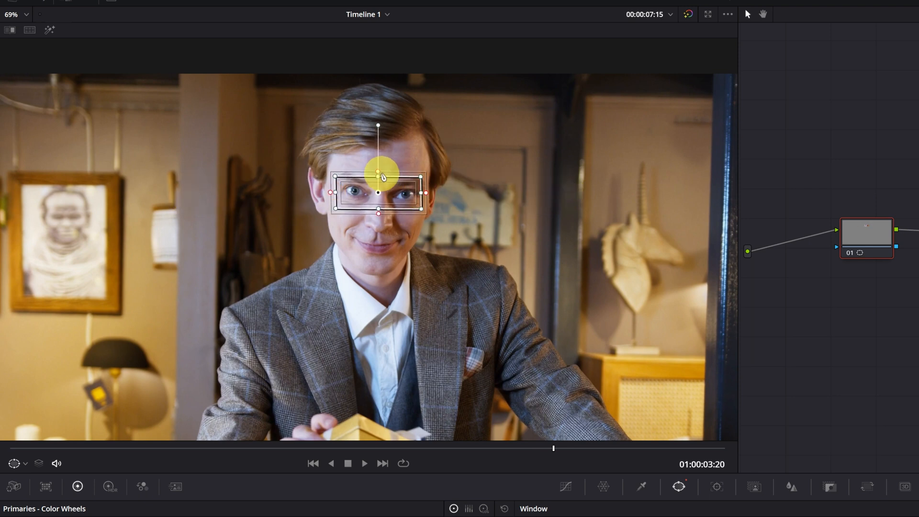
pyautogui.moveTo(380, 174); pyautogui.dragTo(427, 196)
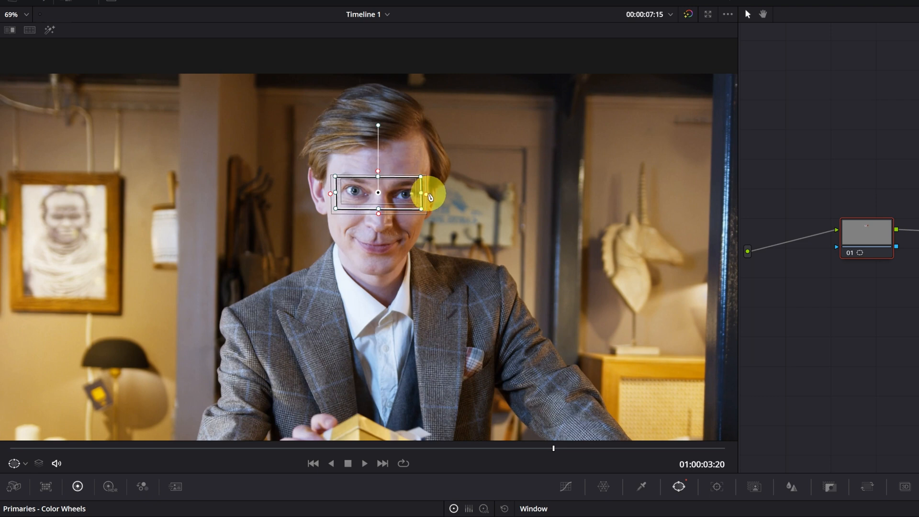
pyautogui.moveTo(427, 196); pyautogui.dragTo(378, 217)
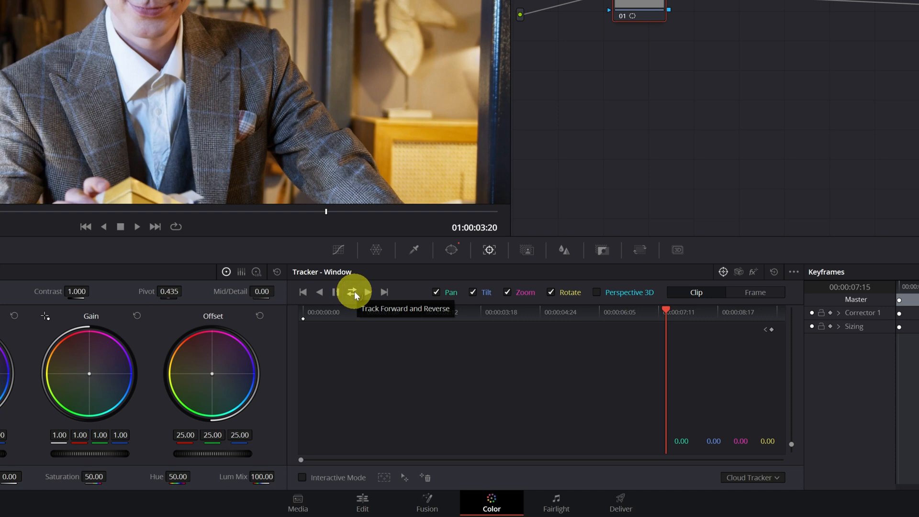
# Step: Track the rectangular eye window forward and reverse through the clip
pyautogui.click(352, 293)
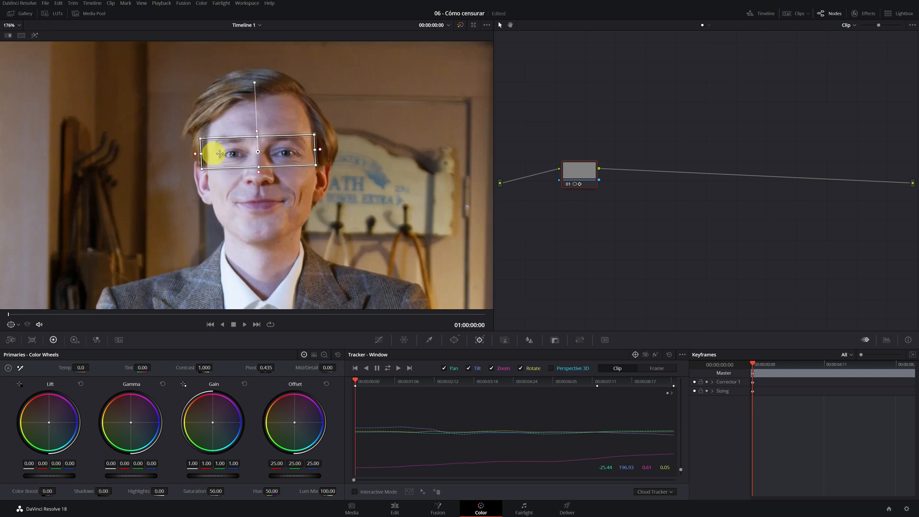
# Step: At the first frame, reposition the eye window and make it slightly taller
pyautogui.moveTo(216, 154); pyautogui.dragTo(249, 156)
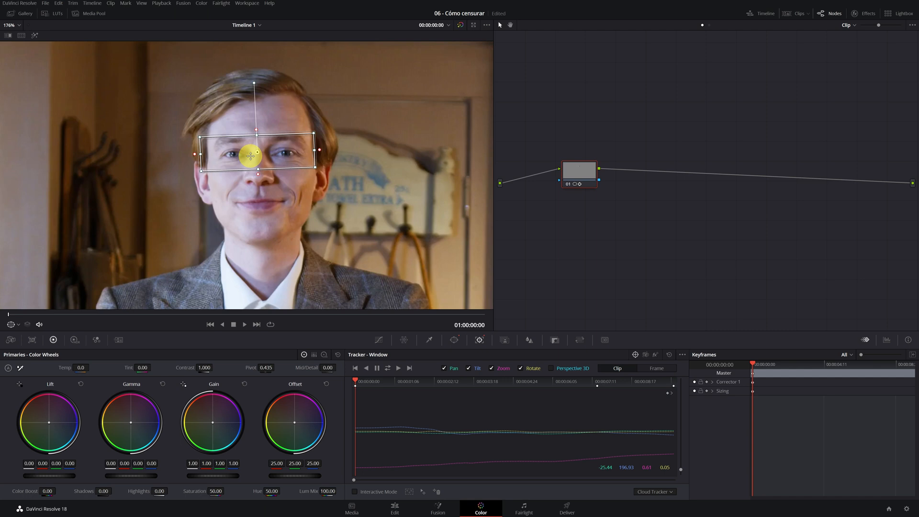
pyautogui.moveTo(249, 154); pyautogui.dragTo(256, 167)
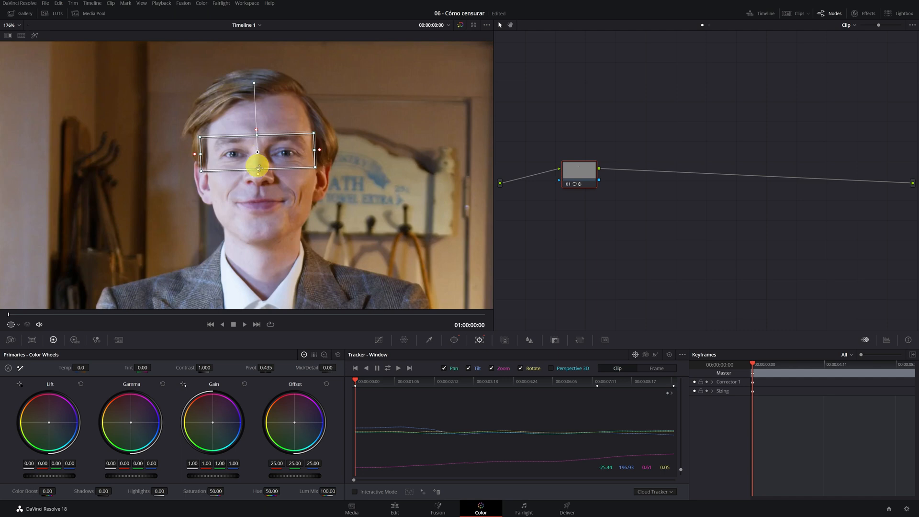
pyautogui.click(378, 339)
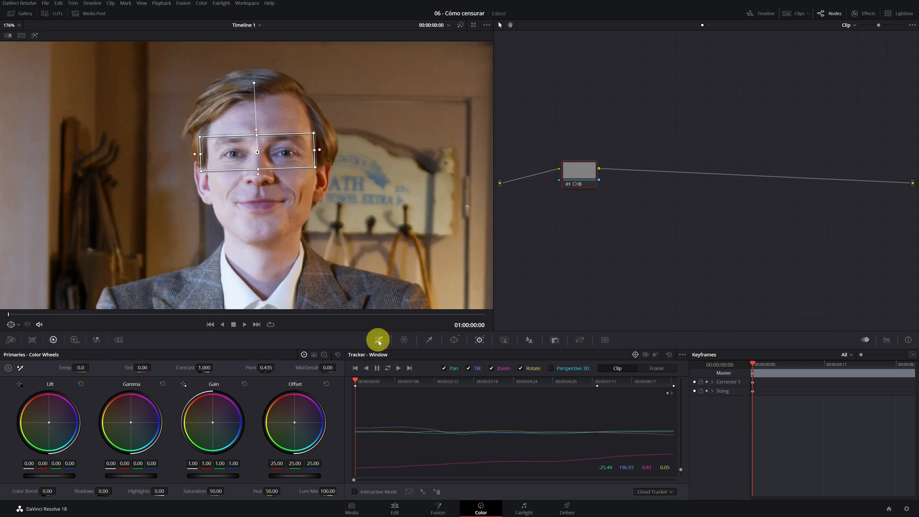
# Step: Pull the custom curve's white point down to zero, blacking out the eye window
pyautogui.click(403, 340)
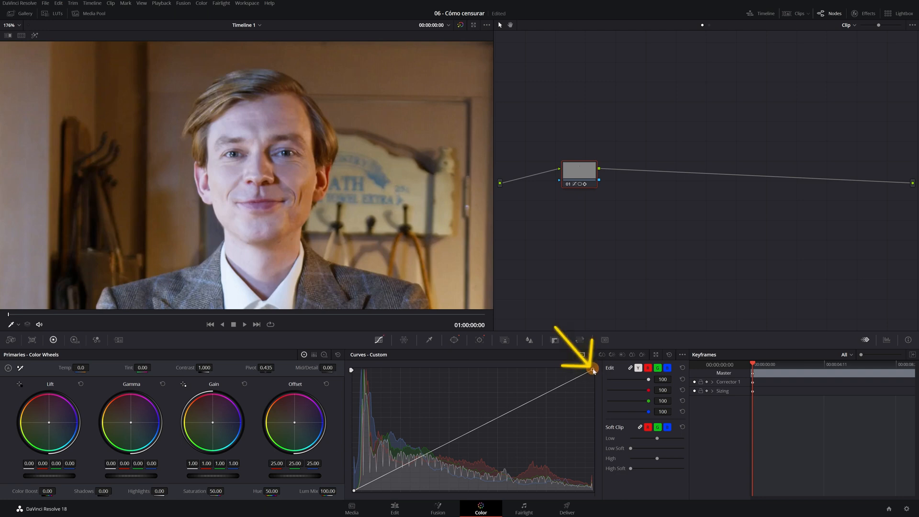
pyautogui.moveTo(593, 371); pyautogui.dragTo(602, 388)
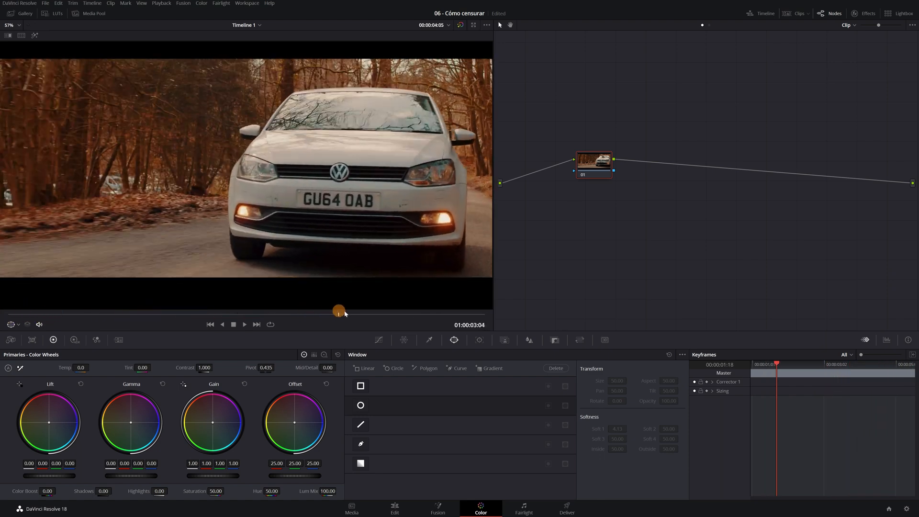
# Step: Scrub the car clip to an earlier frame showing the license plate
pyautogui.moveTo(338, 311); pyautogui.dragTo(131, 310)
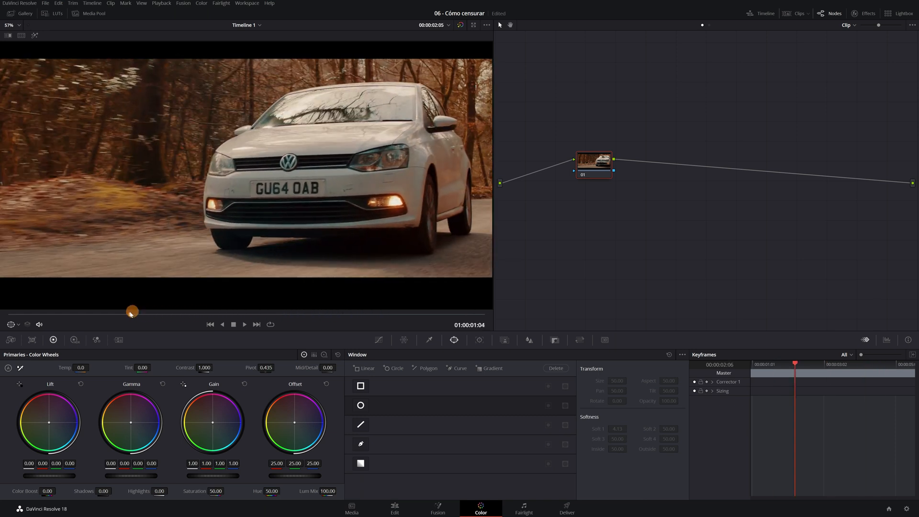
pyautogui.moveTo(131, 311); pyautogui.dragTo(81, 311)
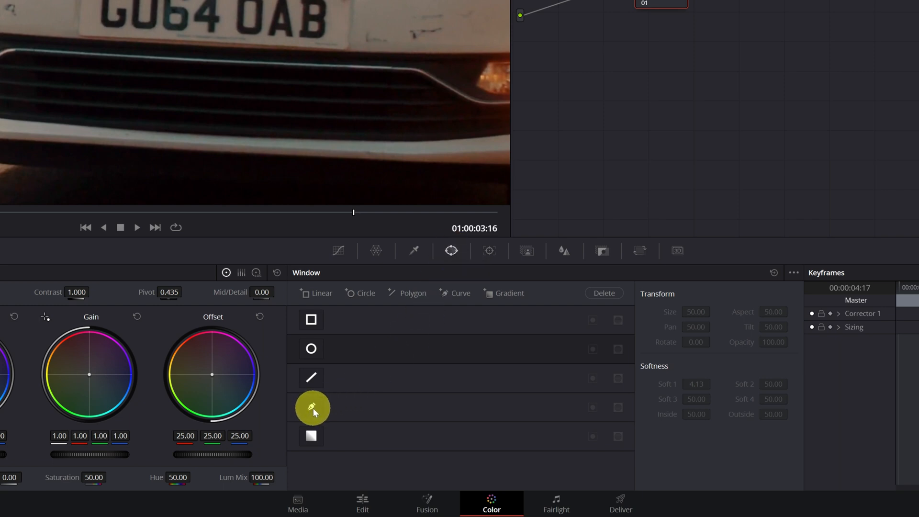
# Step: Add a polygon window and shape it around the car's license plate
pyautogui.click(312, 408)
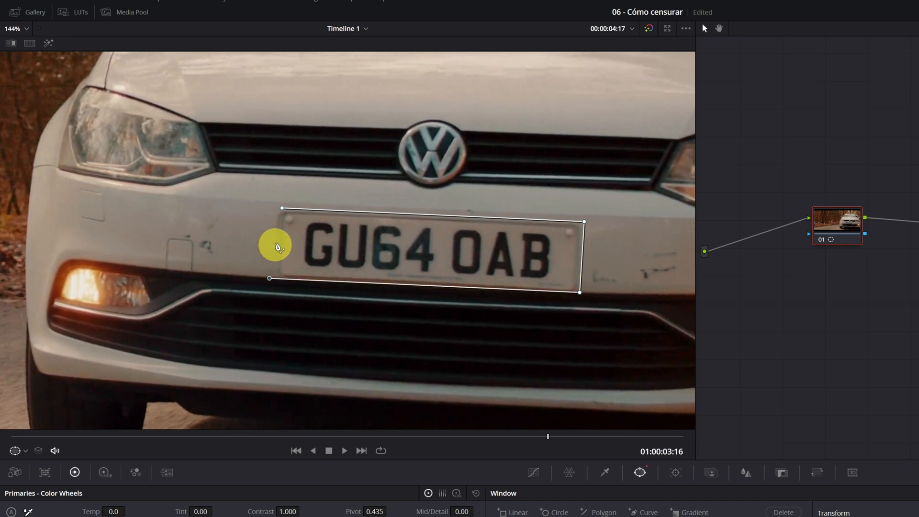
pyautogui.moveTo(276, 246); pyautogui.dragTo(281, 208)
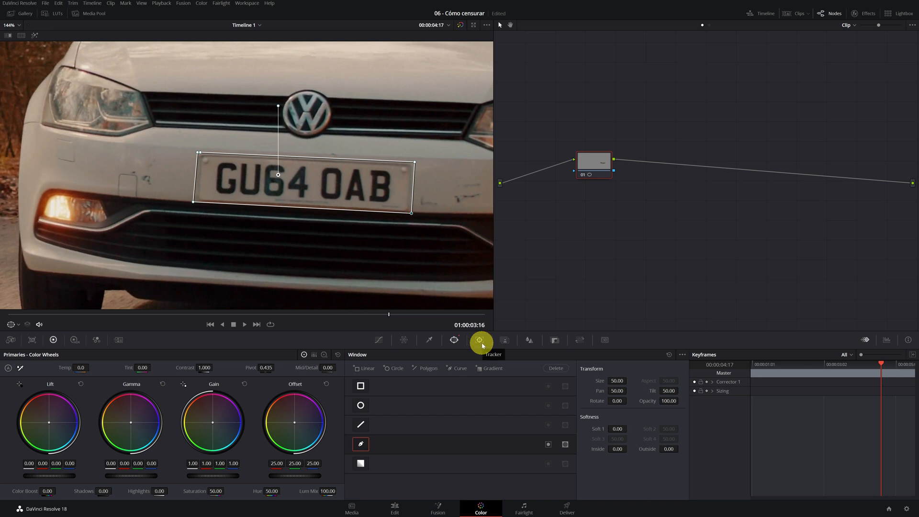
# Step: Track the plate polygon forward and backward with Perspective 3D enabled
pyautogui.click(481, 341)
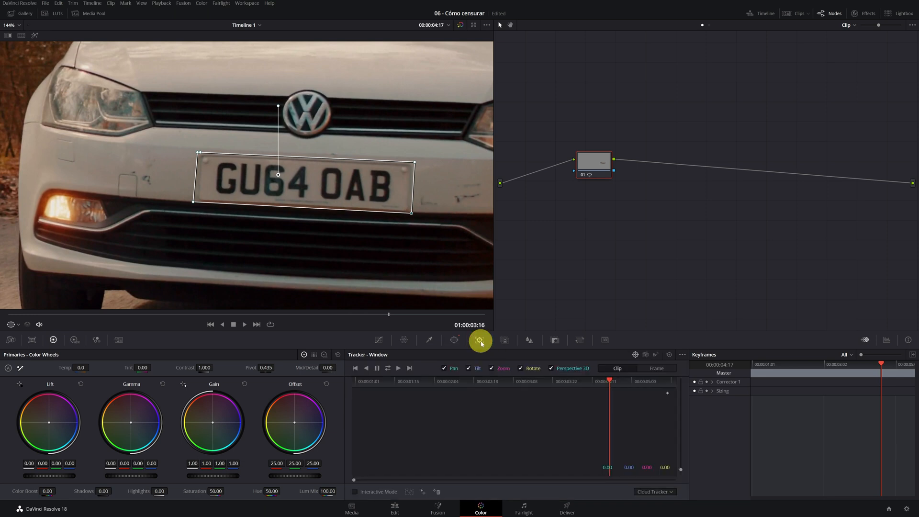
pyautogui.click(480, 340)
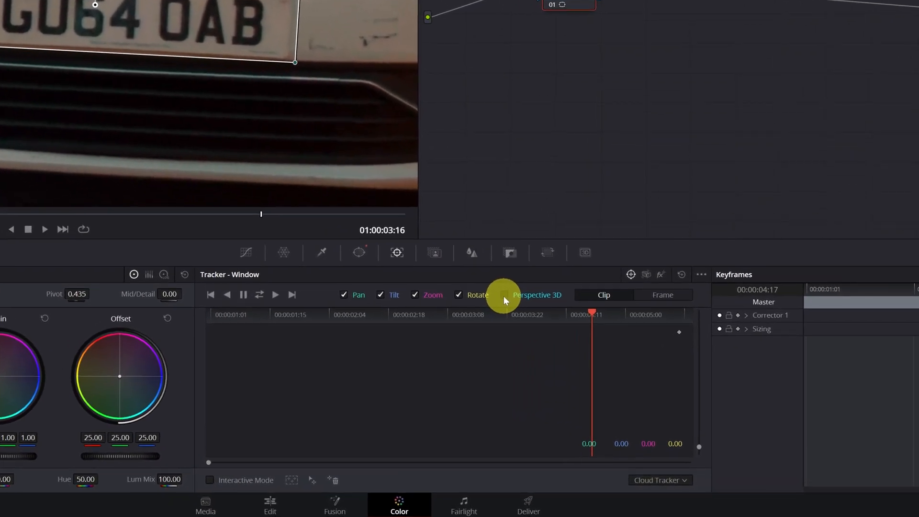
pyautogui.click(504, 295)
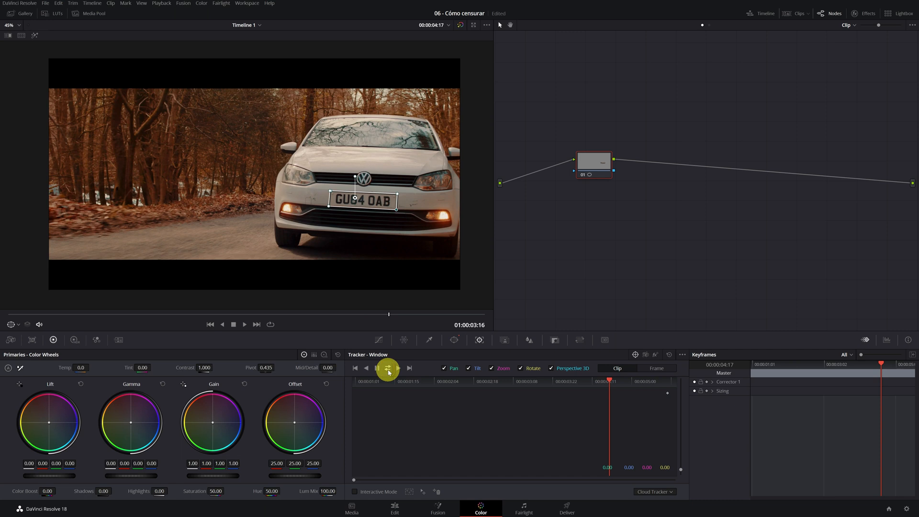
pyautogui.click(387, 368)
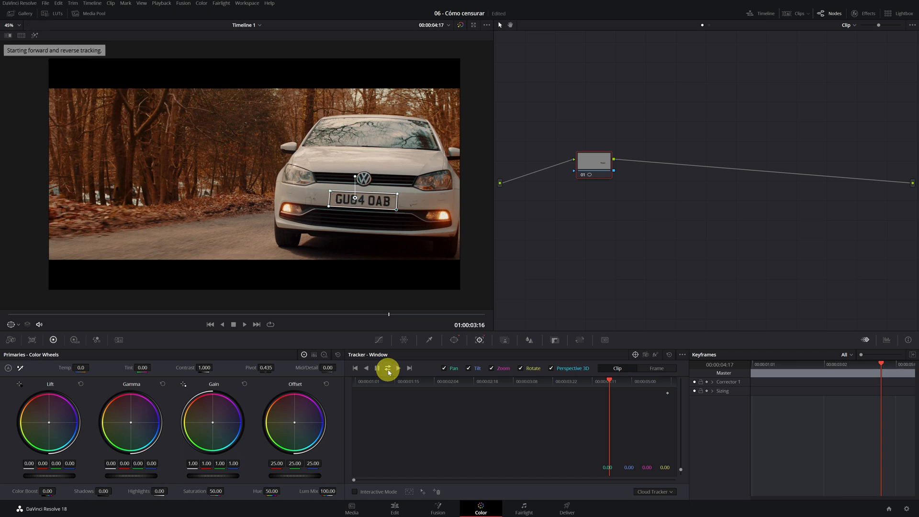
pyautogui.click(388, 368)
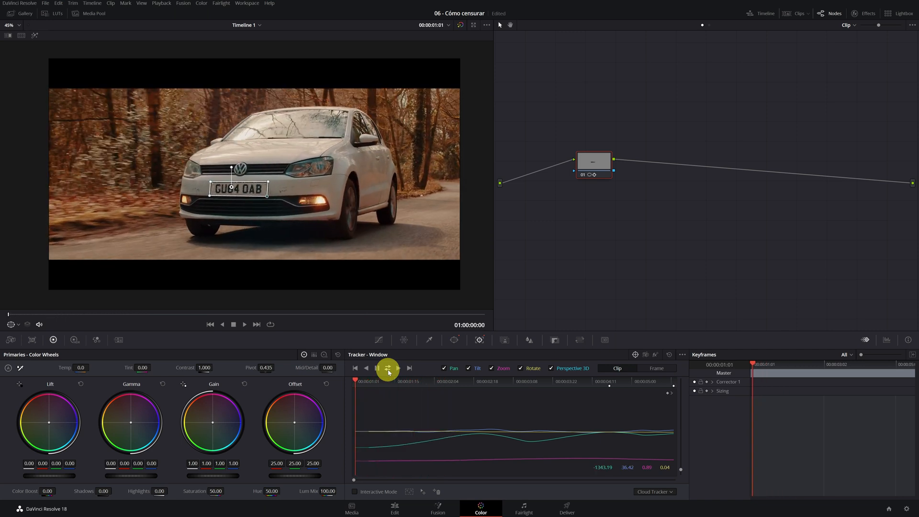
pyautogui.click(388, 368)
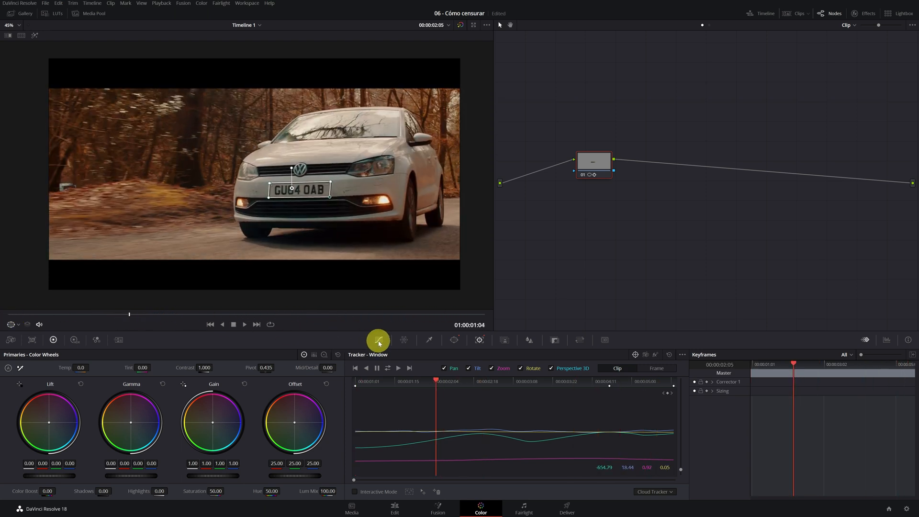
# Step: Add Gaussian Blur from the Effects Library and adjust its Horizontal Strength
pyautogui.click(379, 340)
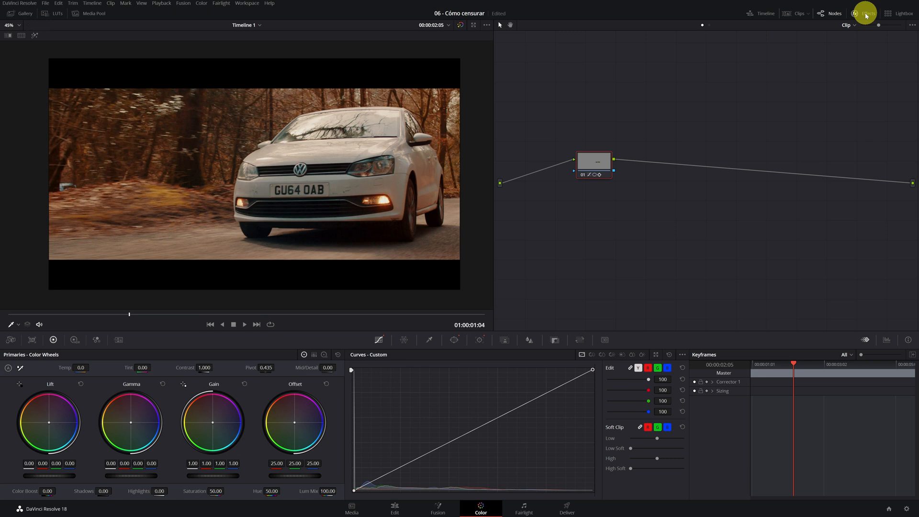
pyautogui.click(865, 13)
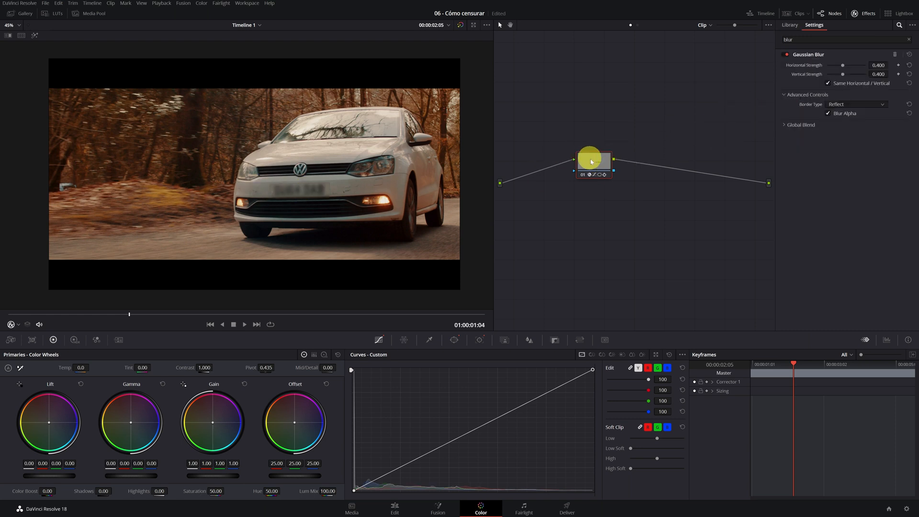
pyautogui.moveTo(842, 65); pyautogui.dragTo(827, 65)
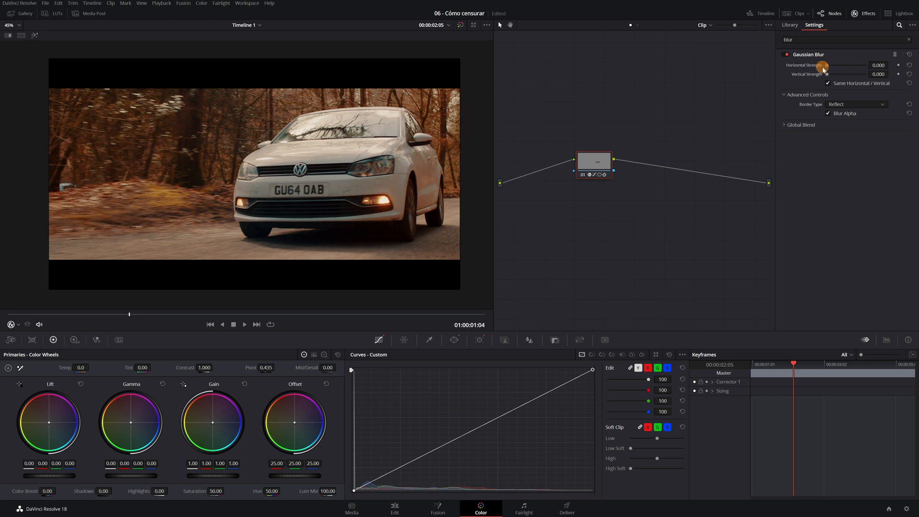